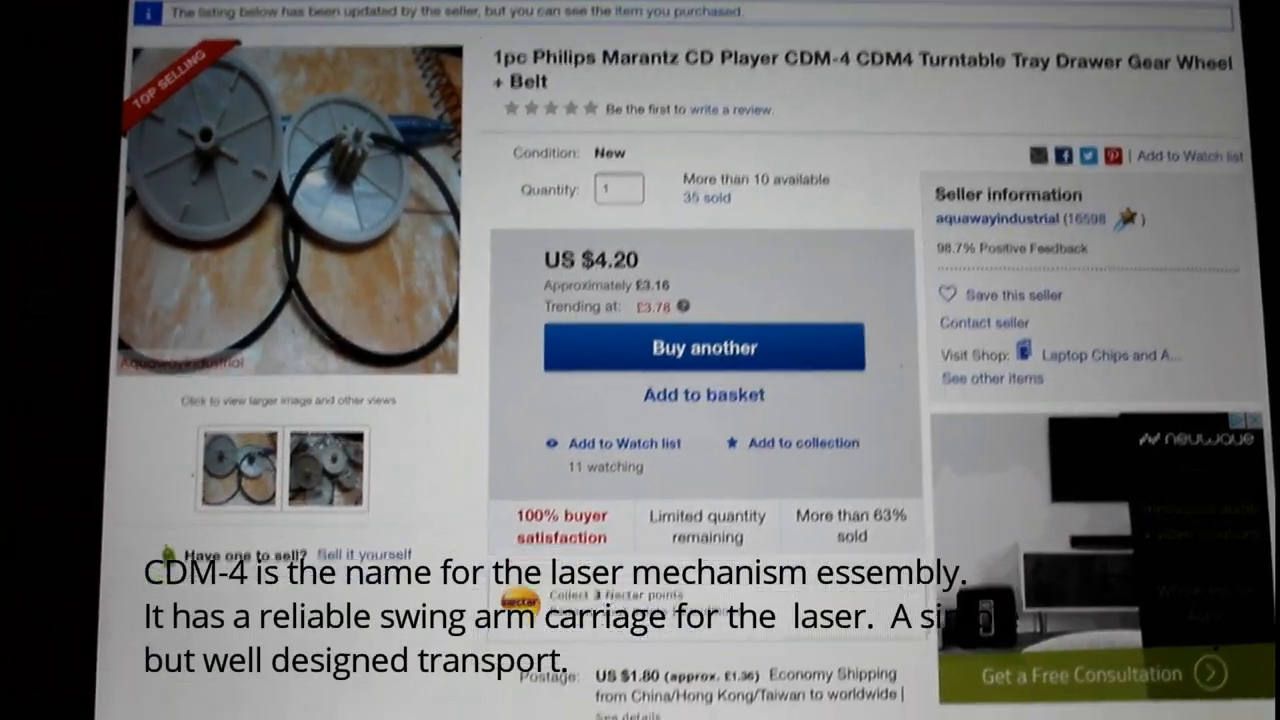
scroll(down, 3)
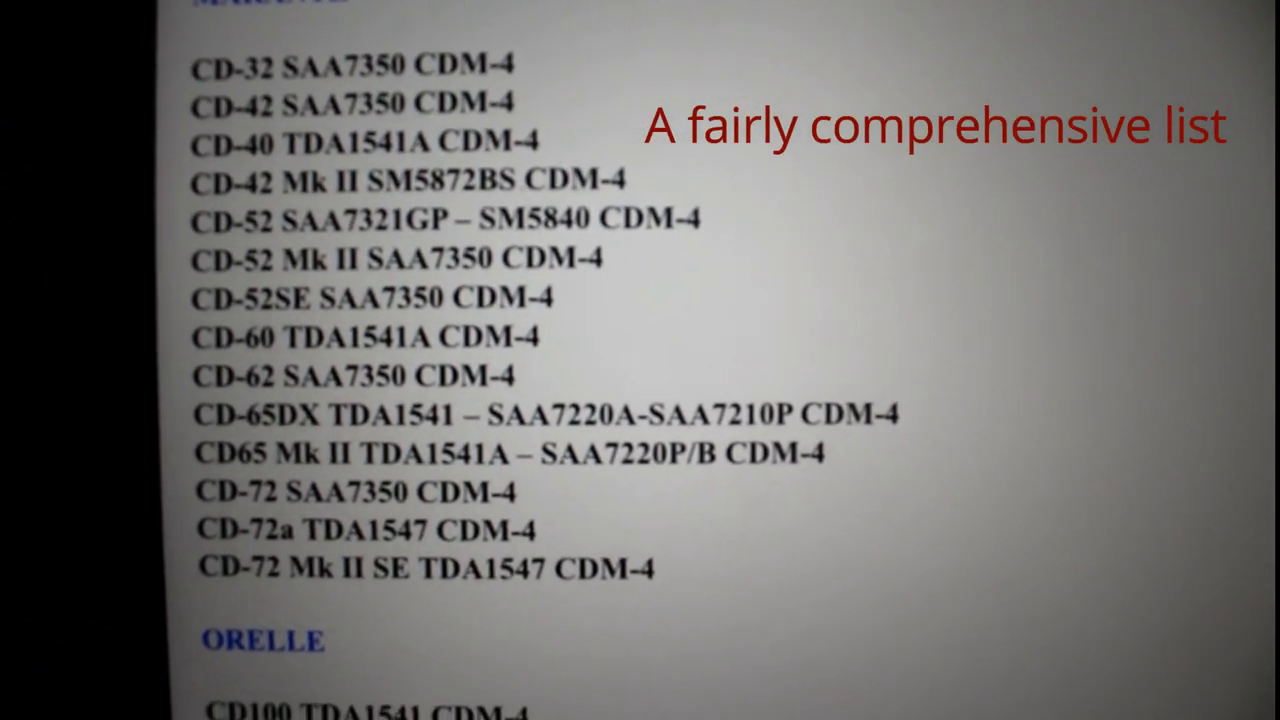
scroll(down, 3)
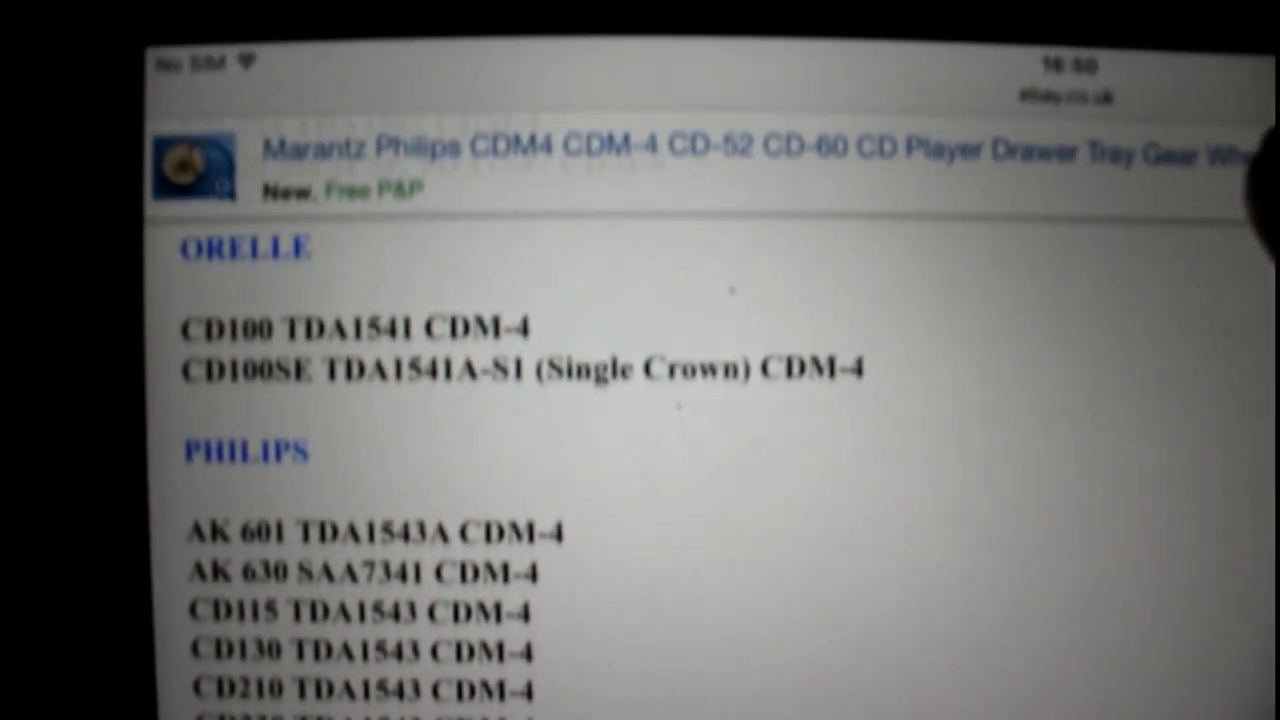
scroll(down, 3)
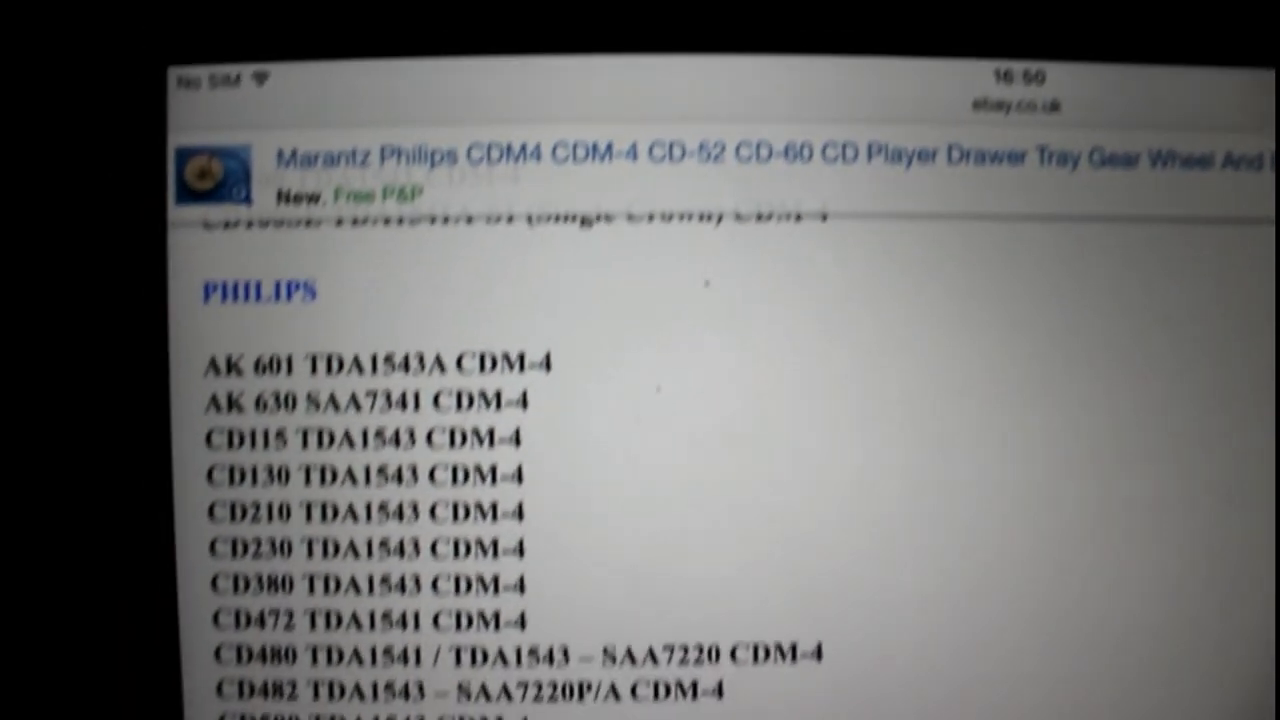
scroll(down, 3)
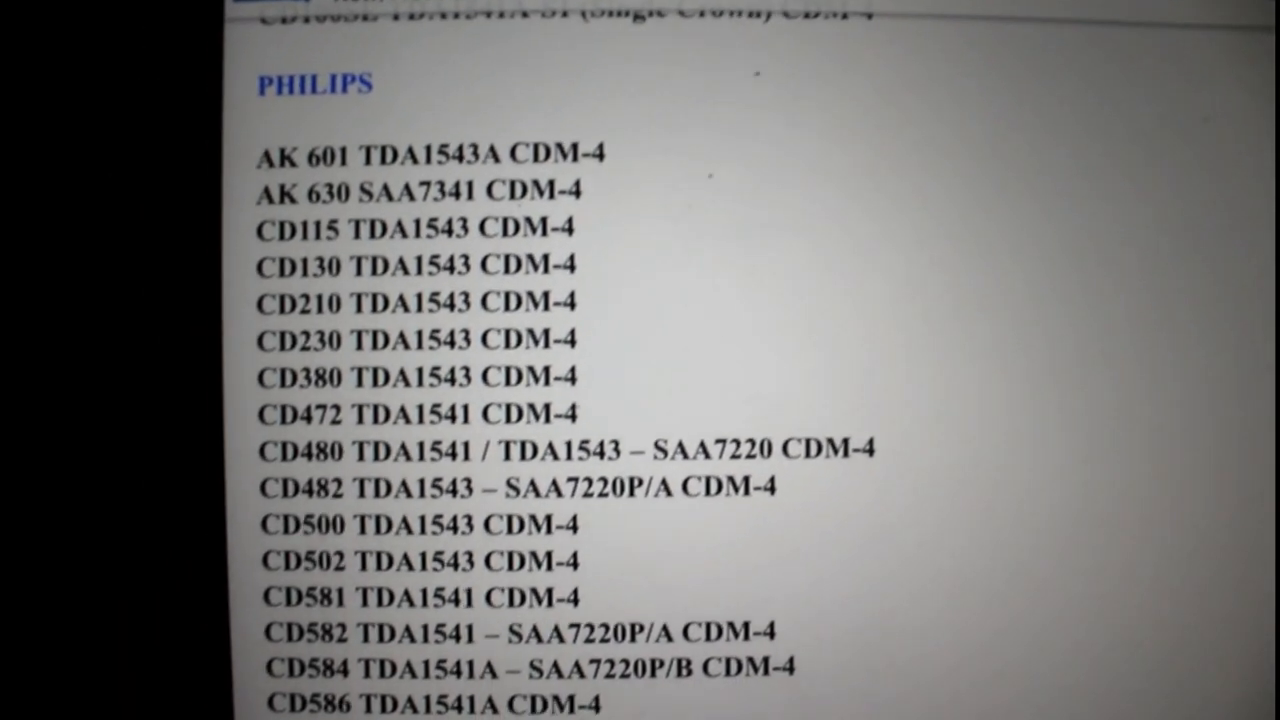
scroll(down, 3)
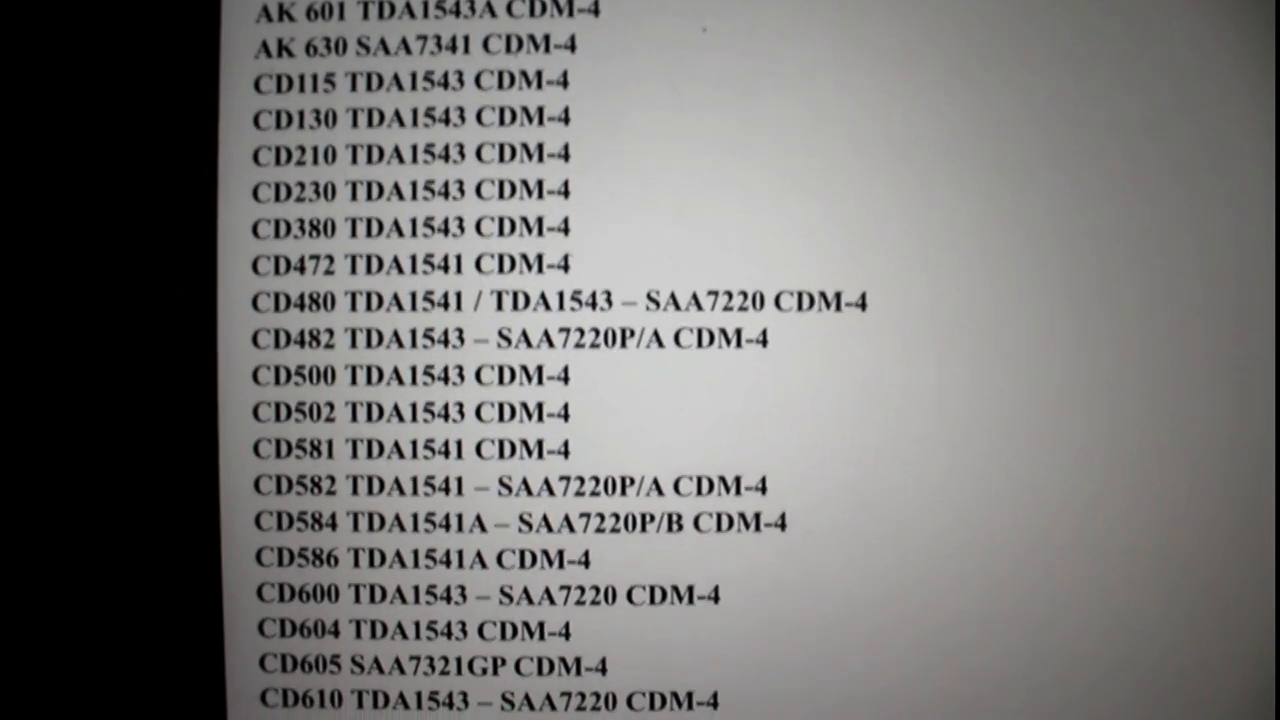
scroll(down, 3)
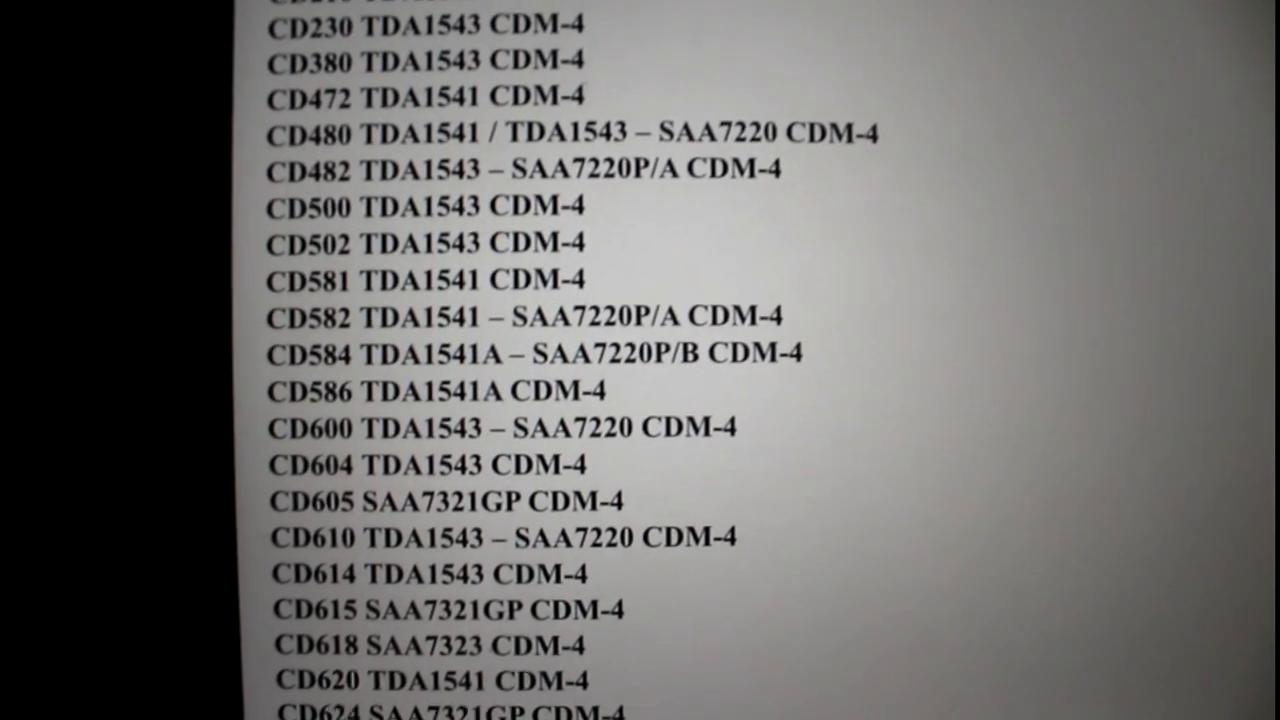
scroll(down, 3)
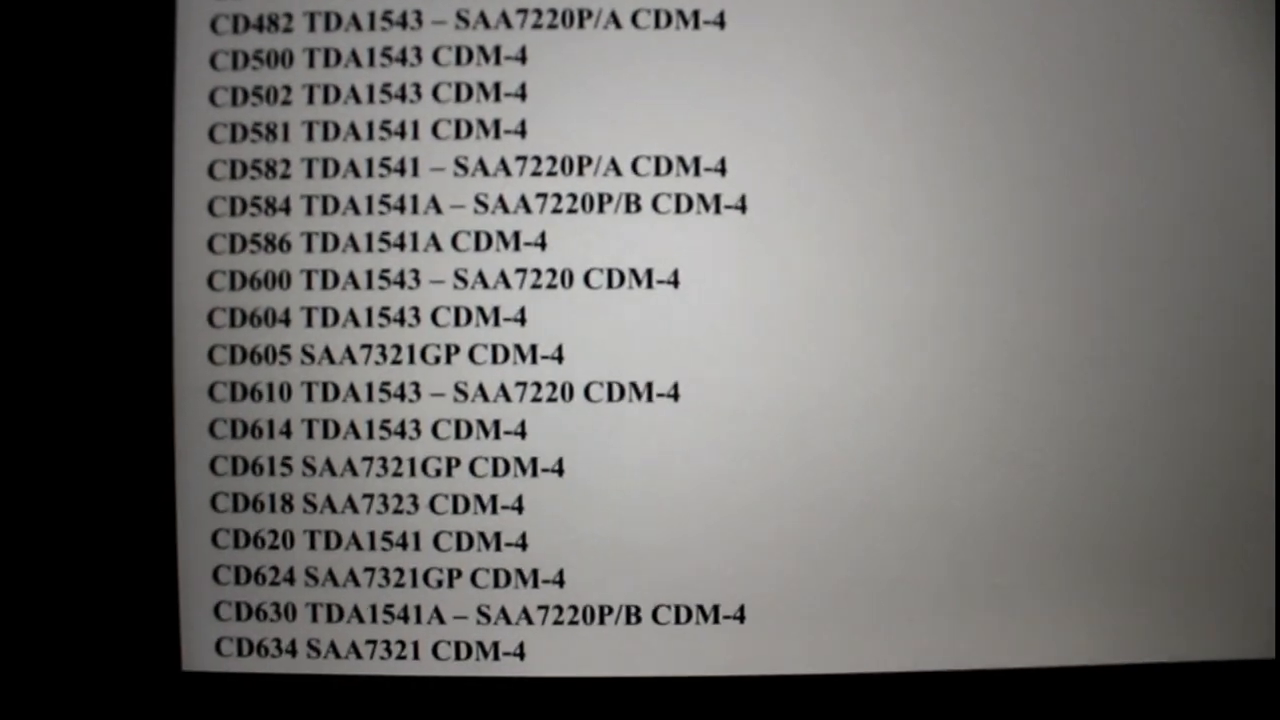
scroll(down, 3)
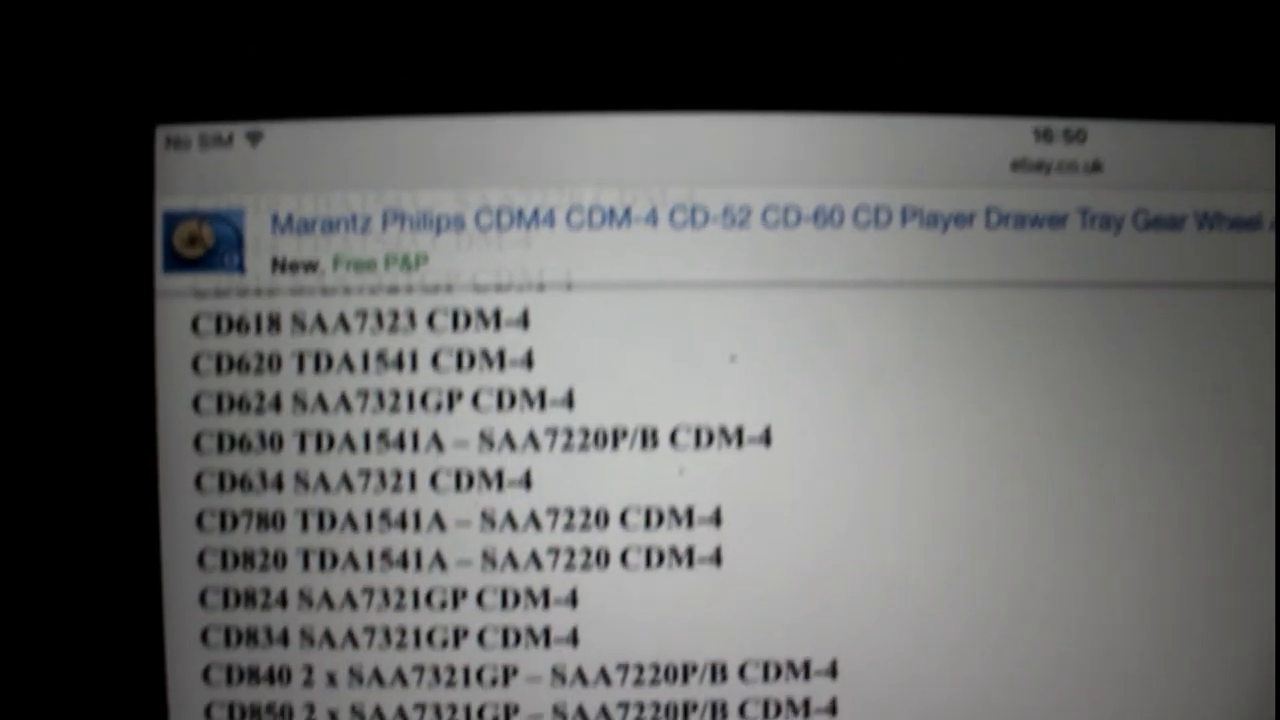
scroll(down, 3)
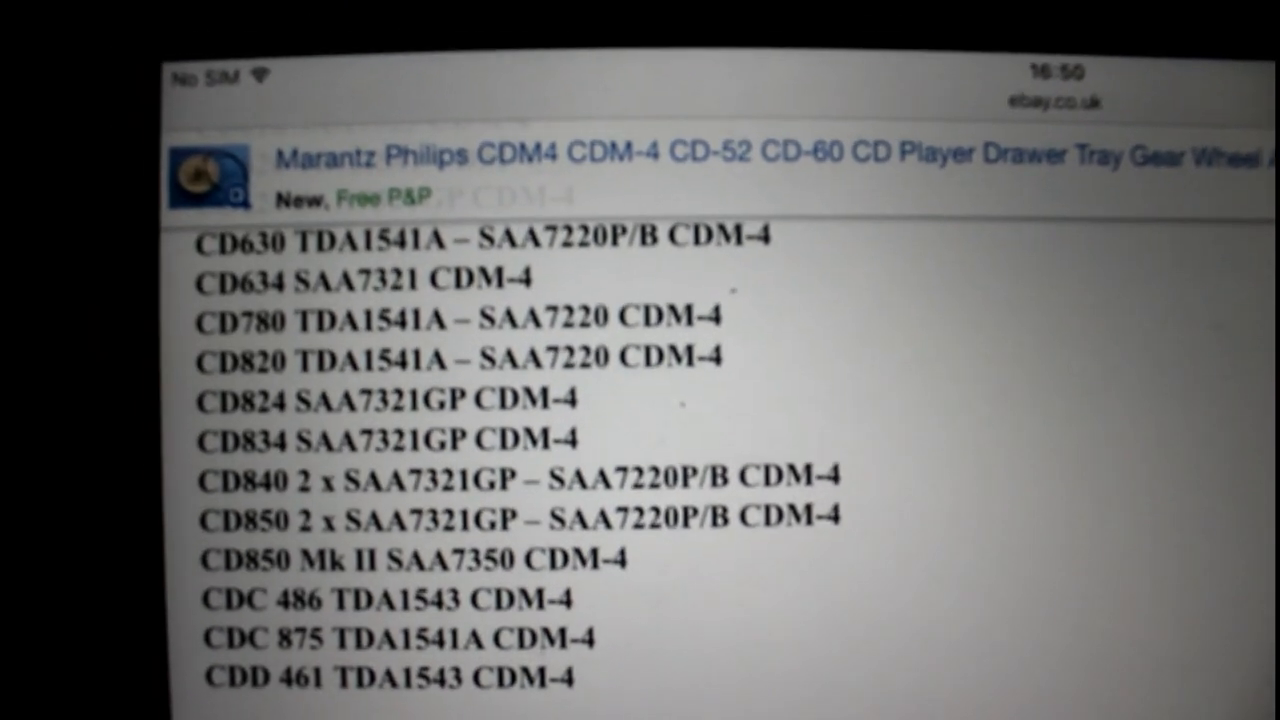
scroll(down, 3)
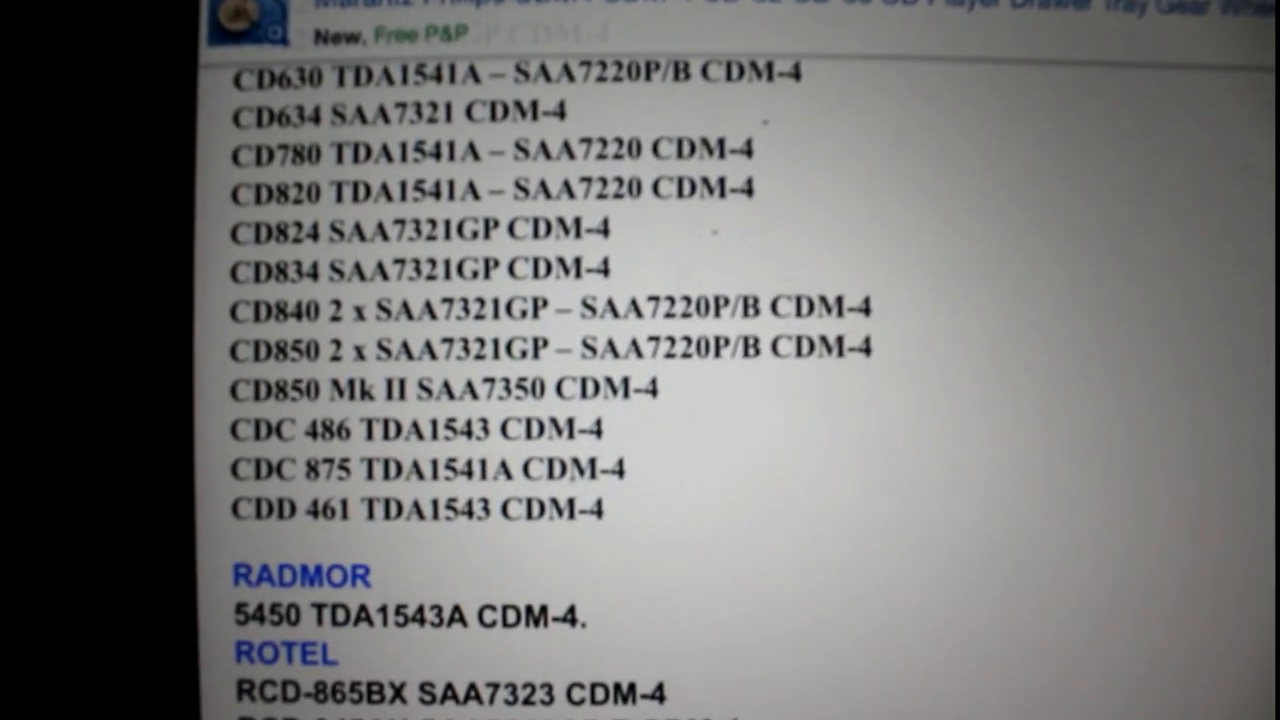
scroll(down, 3)
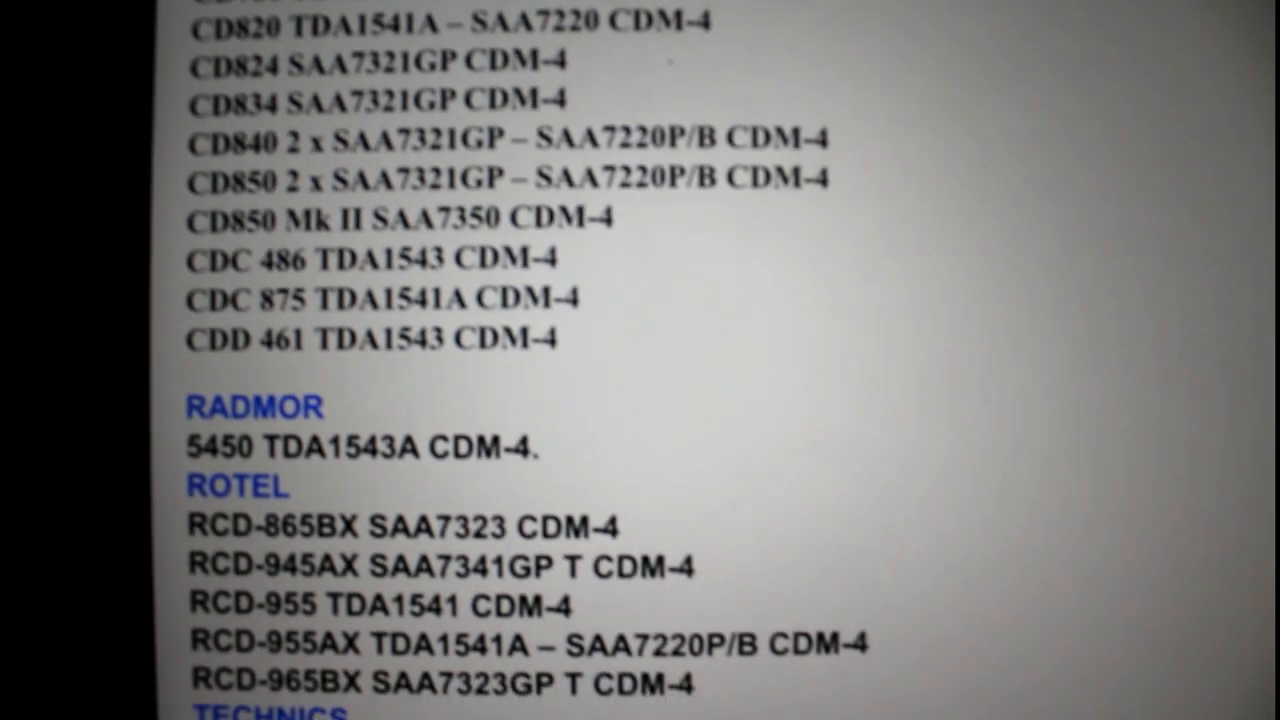
scroll(down, 3)
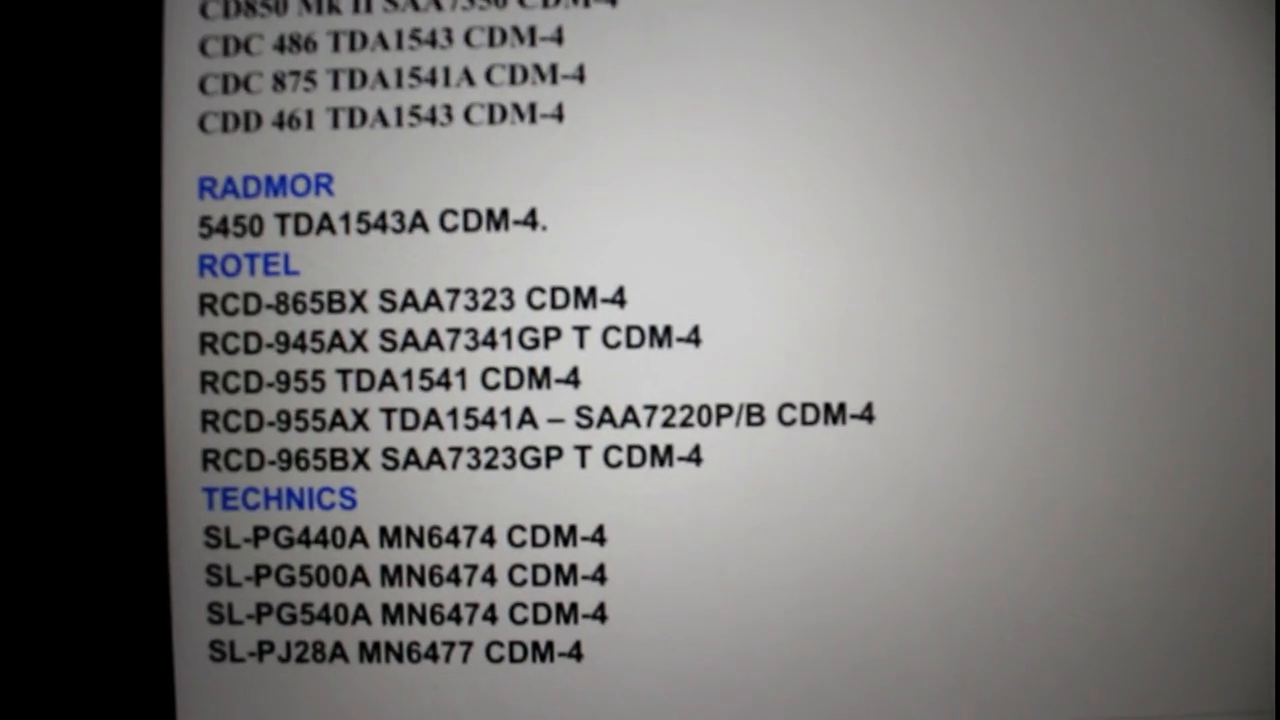
scroll(down, 3)
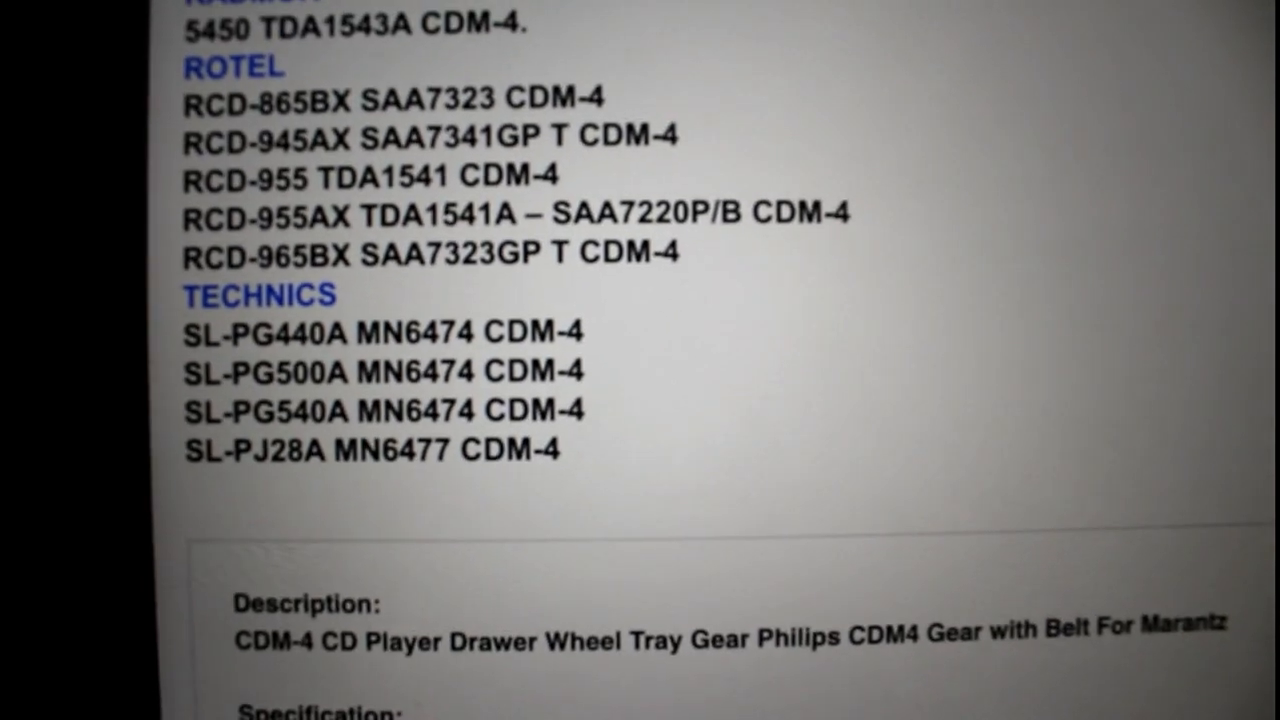